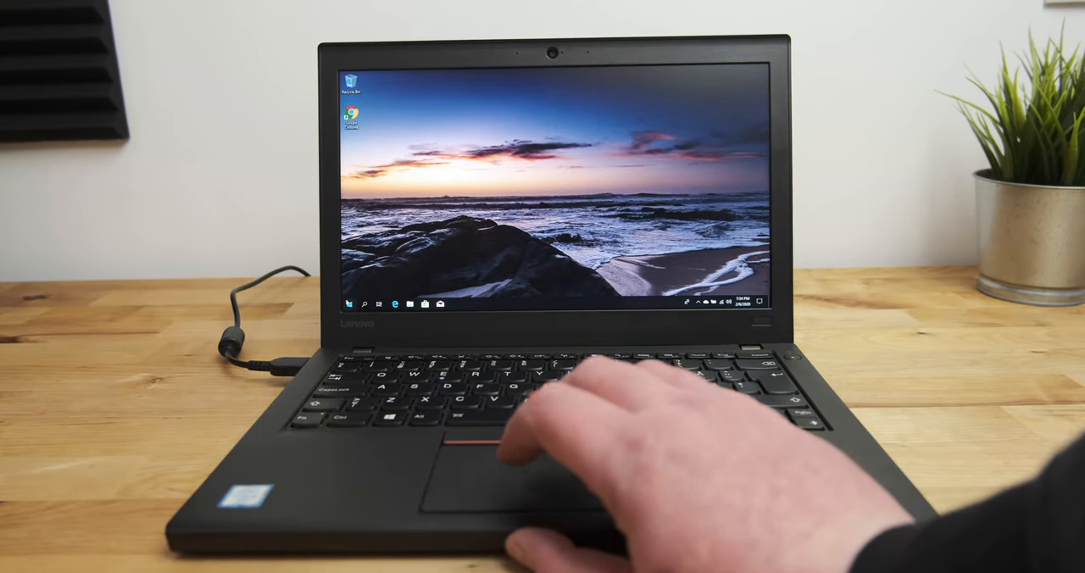
Step: Enter ThinkPad Setup with F1 and browse the Config Power items down to battery mode
{"action": "left_click", "coordinate": [347, 304]}
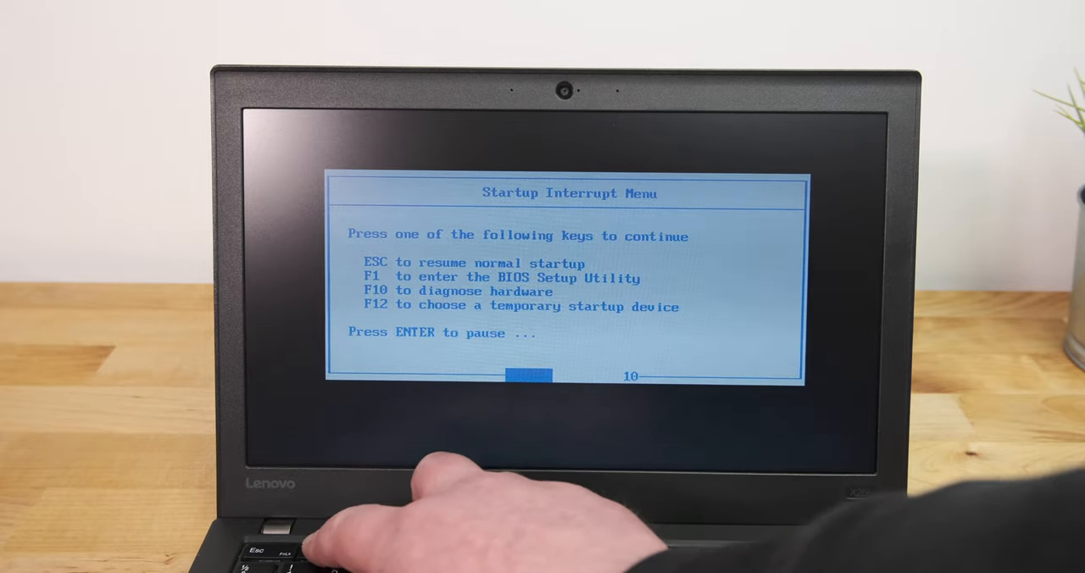
{"action": "key", "text": "f1"}
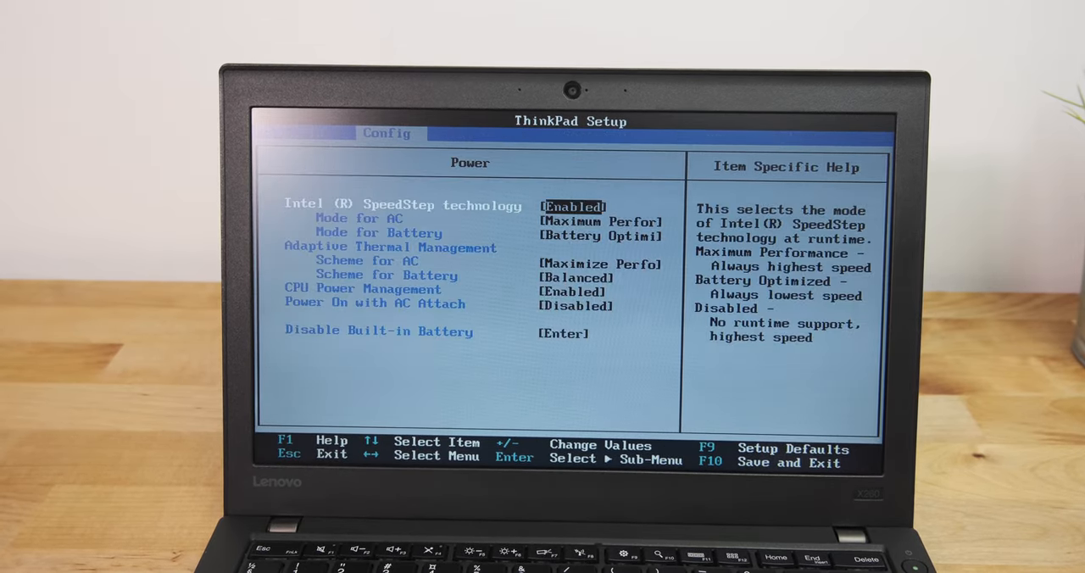
{"action": "key", "text": "down"}
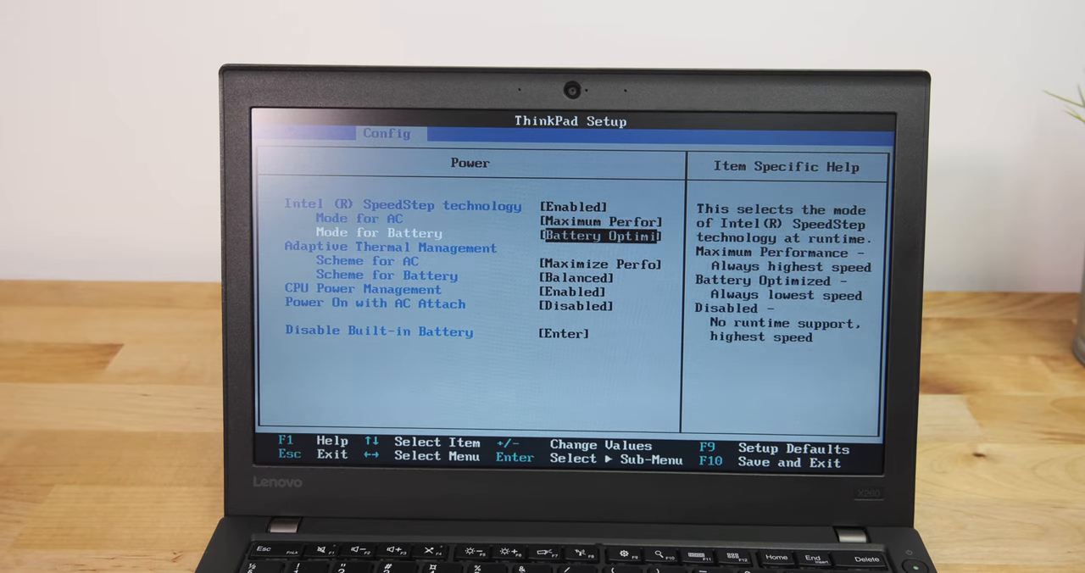
{"action": "key", "text": "Down"}
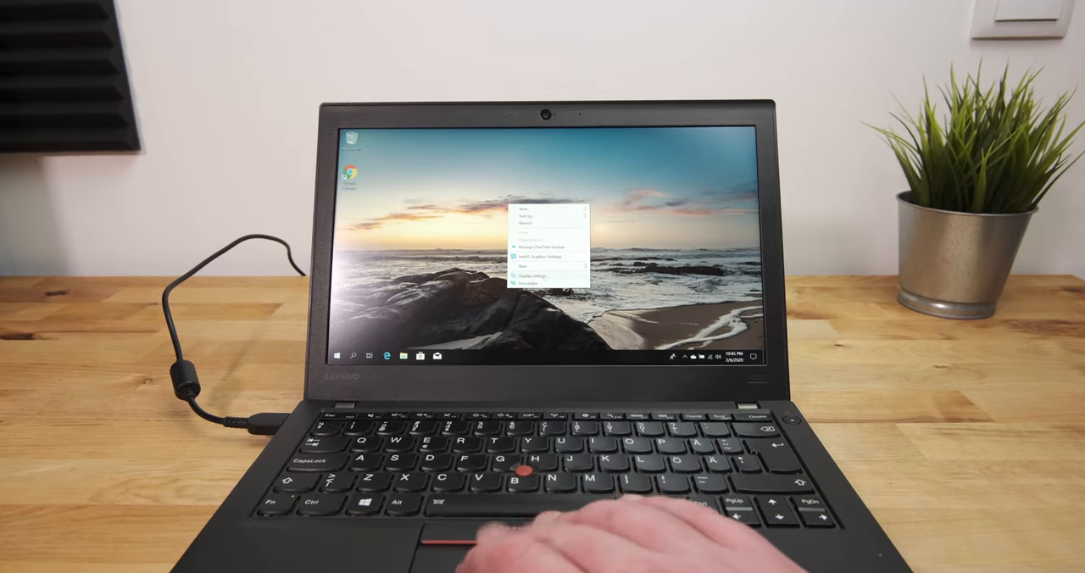
Step: From the desktop, reach Display settings and expand the Scale dropdown's percentage options
{"action": "left_click", "coordinate": [532, 275]}
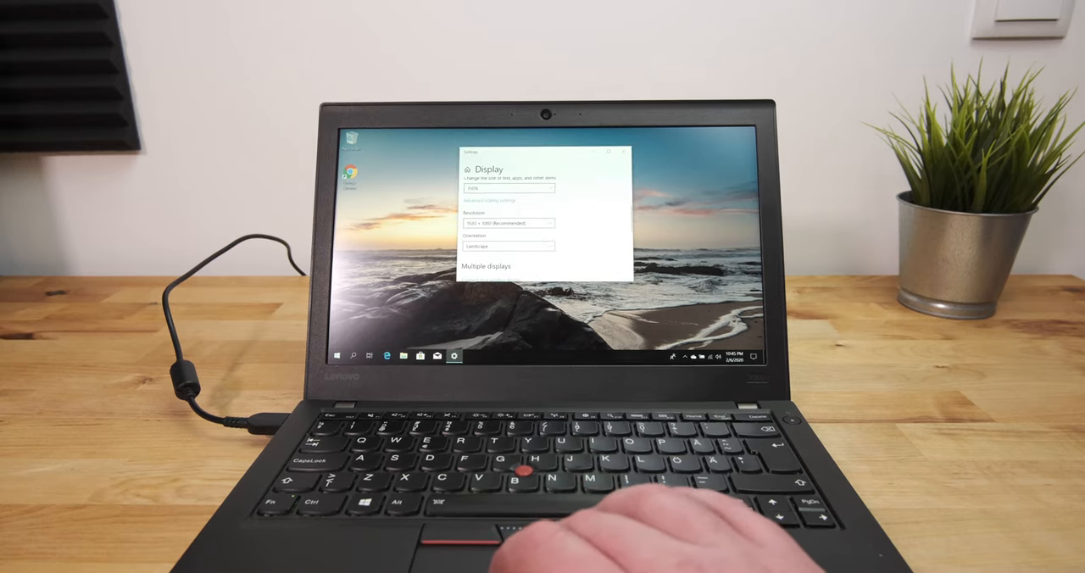
{"action": "left_click", "coordinate": [506, 187]}
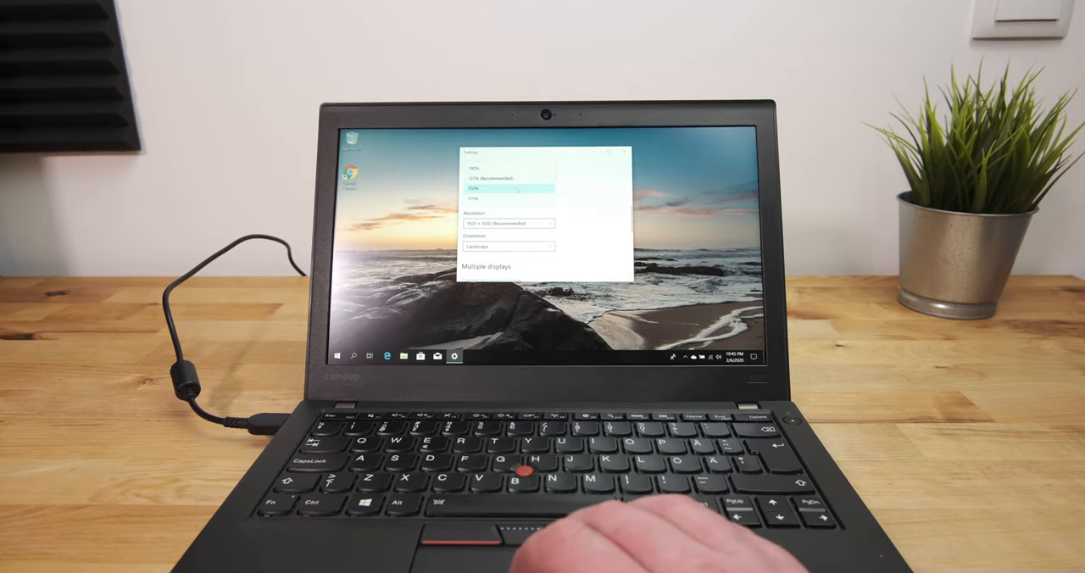